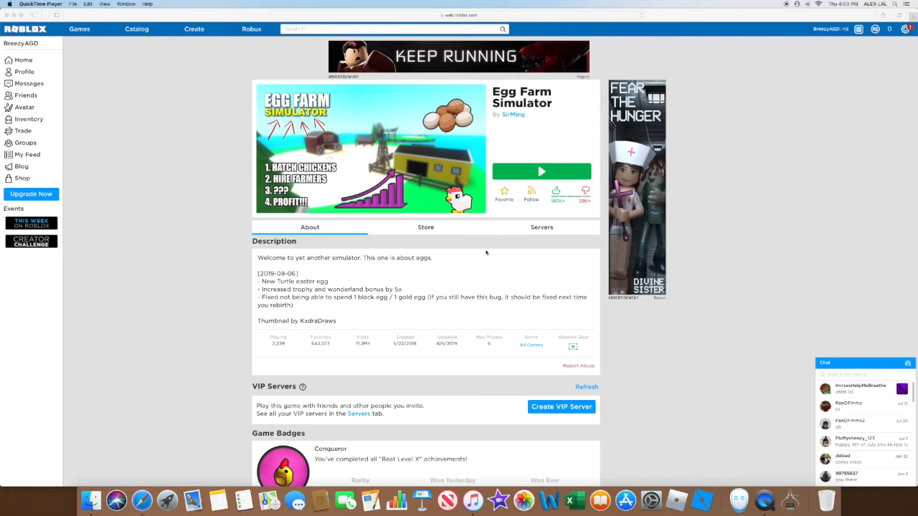
{"action": "mouse_move", "coordinate": [330, 269]}
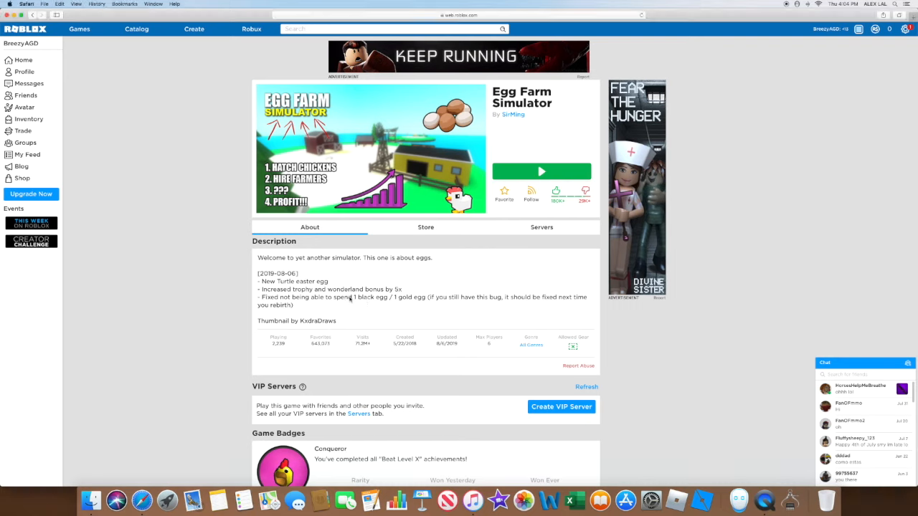
Step: Launch Egg Farm Simulator and reach the Turtle Egg's Level 330 to 331 upgrade panel
{"action": "double_click", "coordinate": [359, 297]}
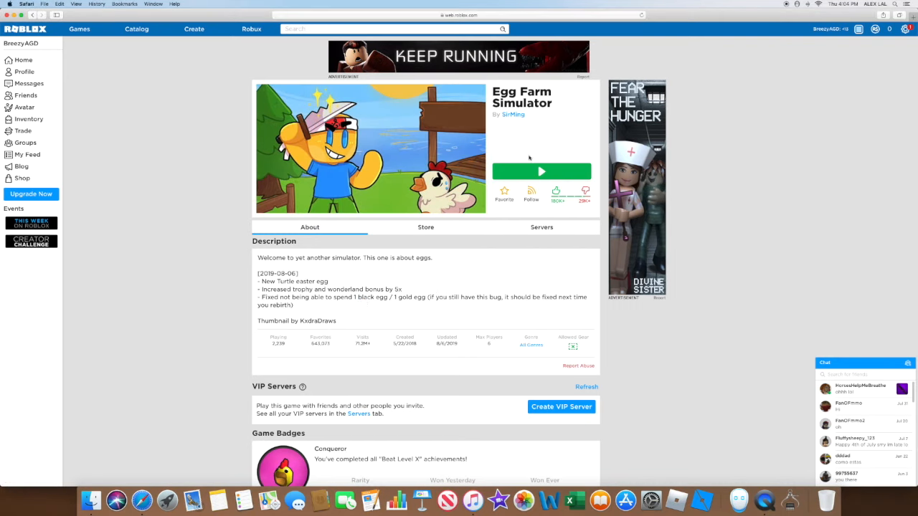
{"action": "left_click", "coordinate": [540, 171]}
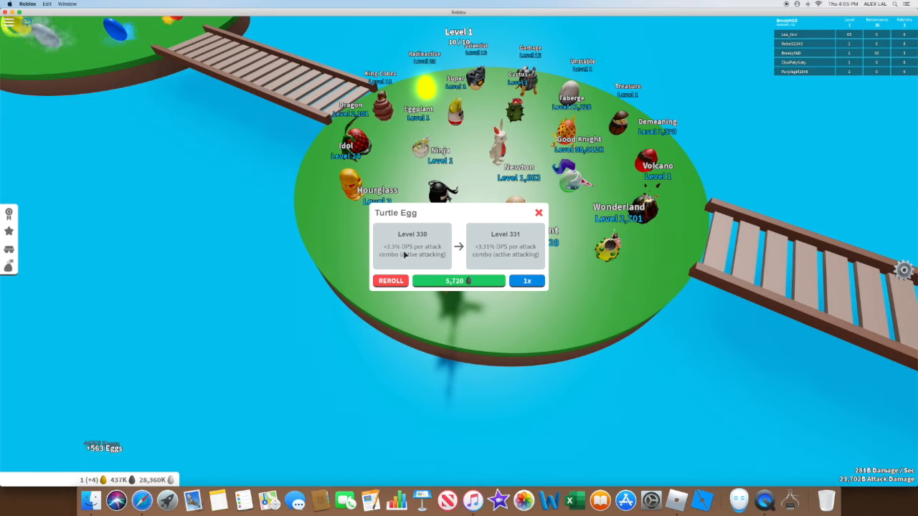
{"action": "left_click", "coordinate": [527, 280]}
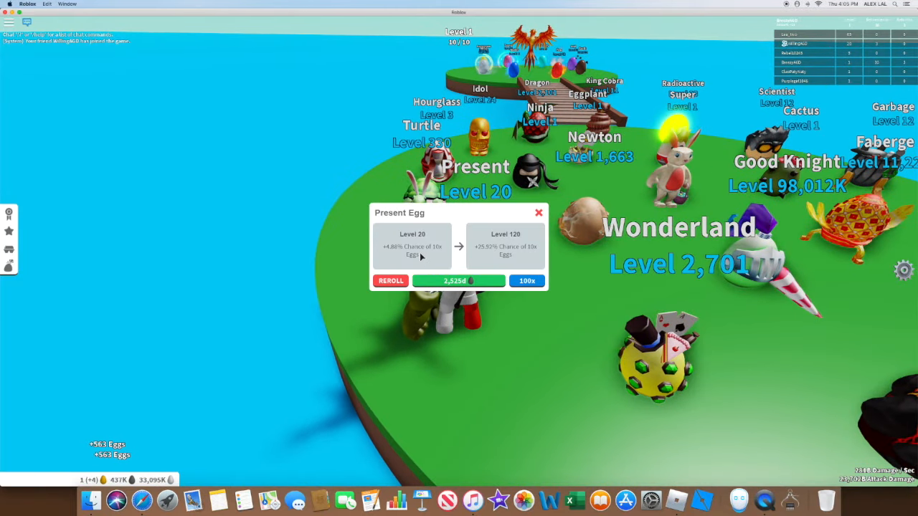
{"action": "mouse_move", "coordinate": [362, 247]}
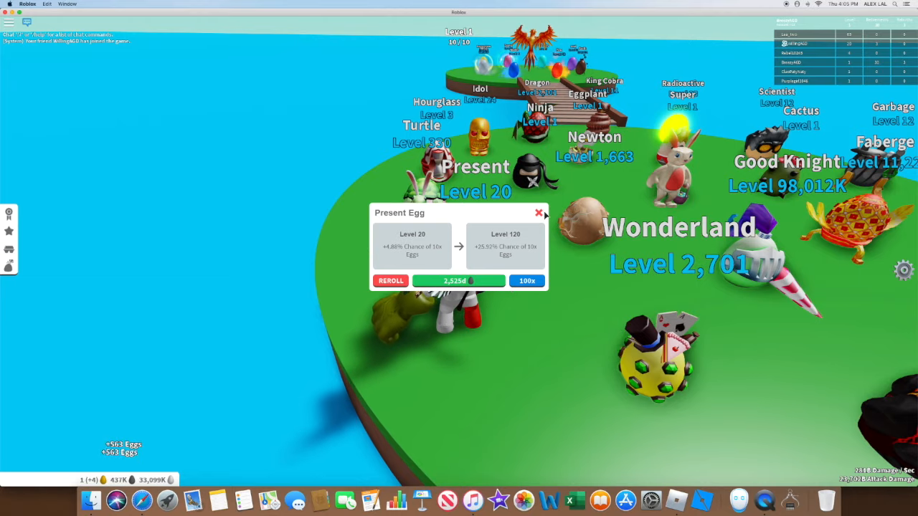
Step: Dismiss the Present Egg's Level 20 upgrade panel with its red X
{"action": "left_click", "coordinate": [538, 213]}
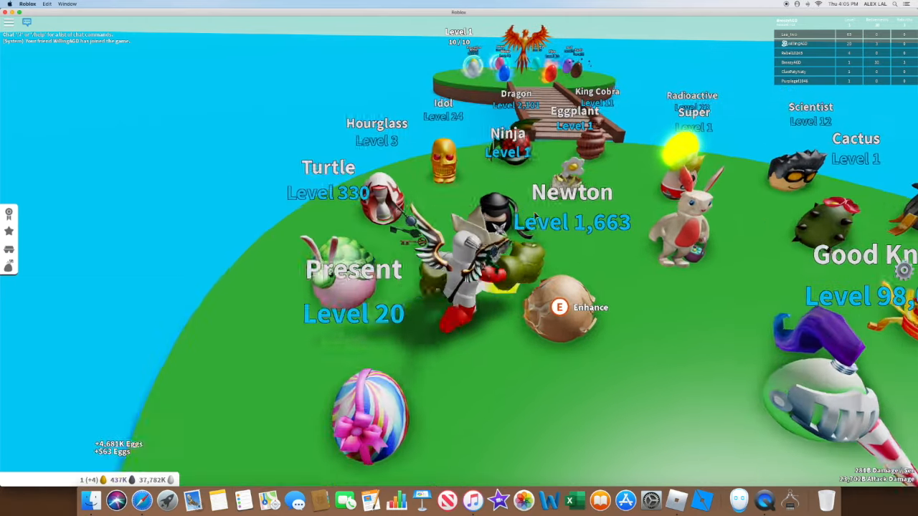